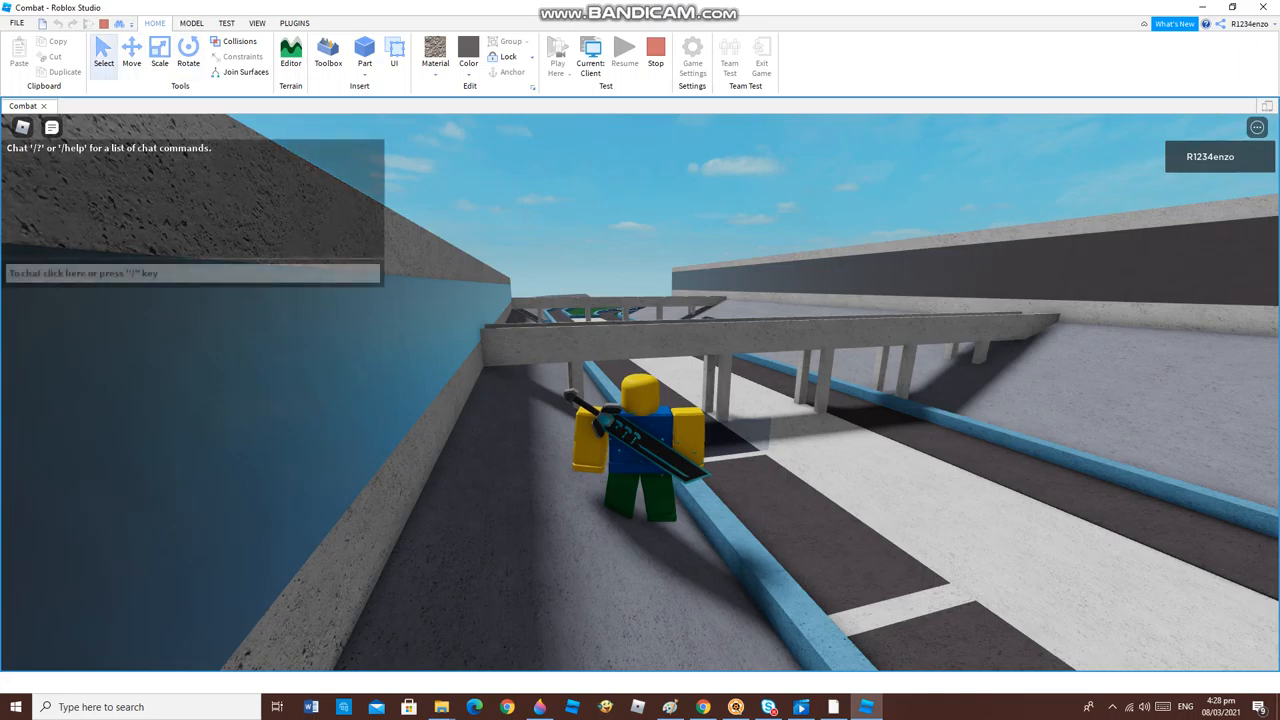
Bring up the in-game menu's Settings list showing camera, volume and graphics options.
key("Escape")
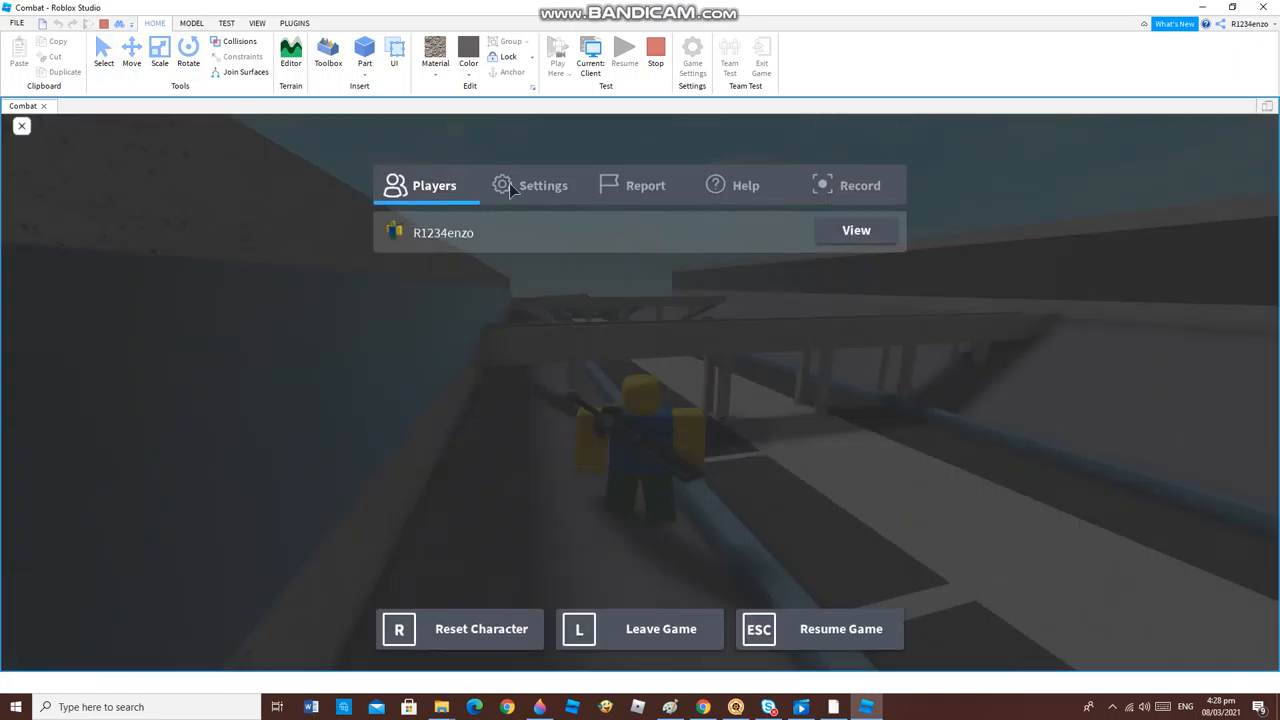
left_click(544, 184)
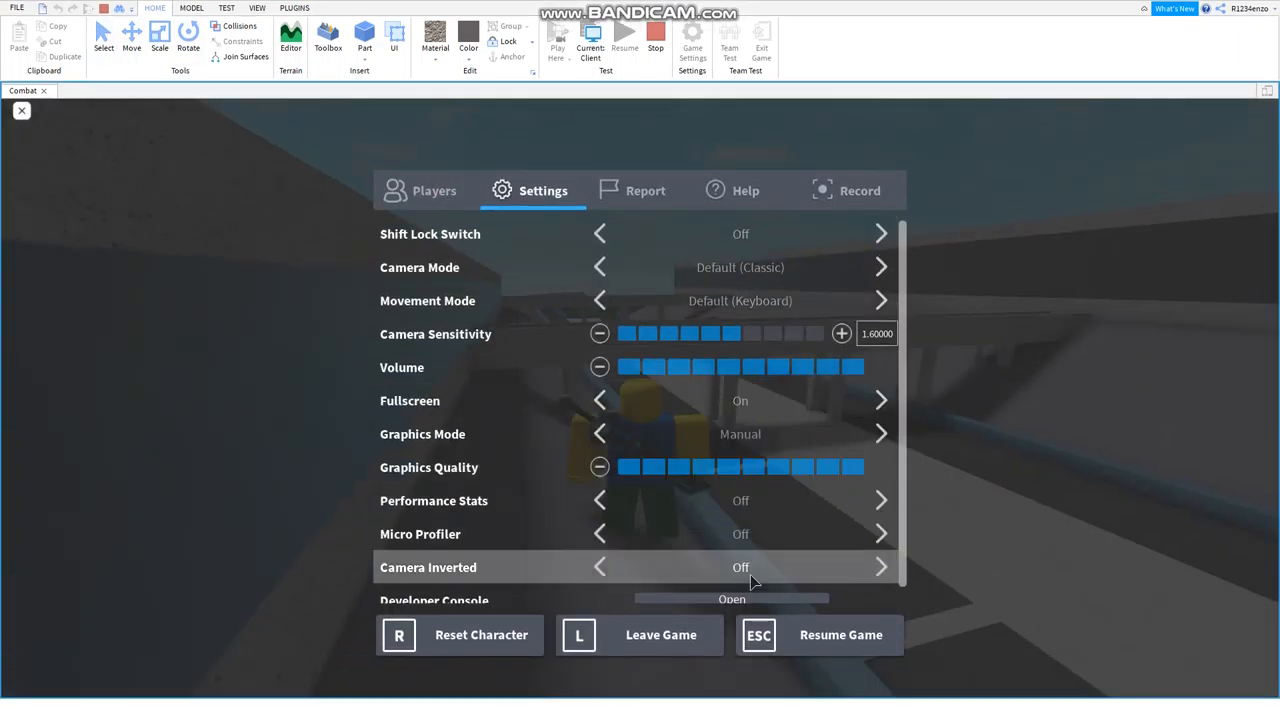